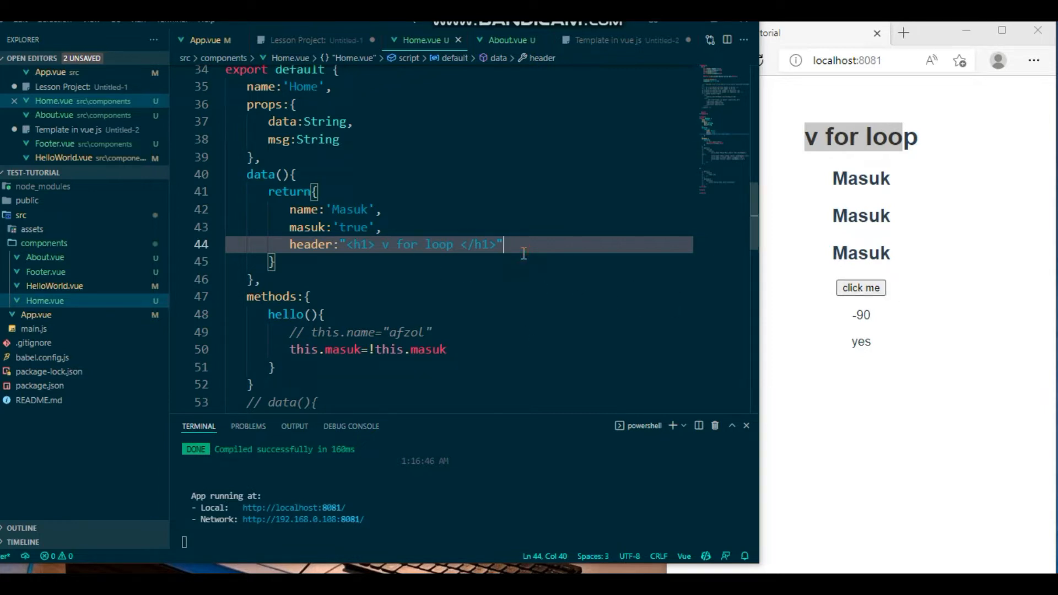
Add btnDisable: true to data() on a new line below the header property.
key(enter)
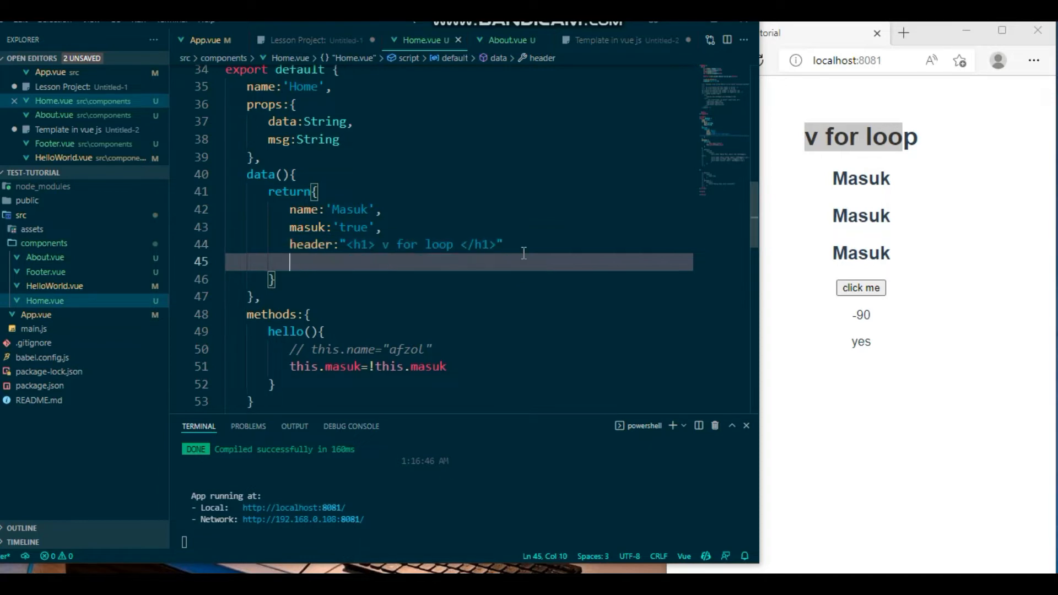
text(btn)
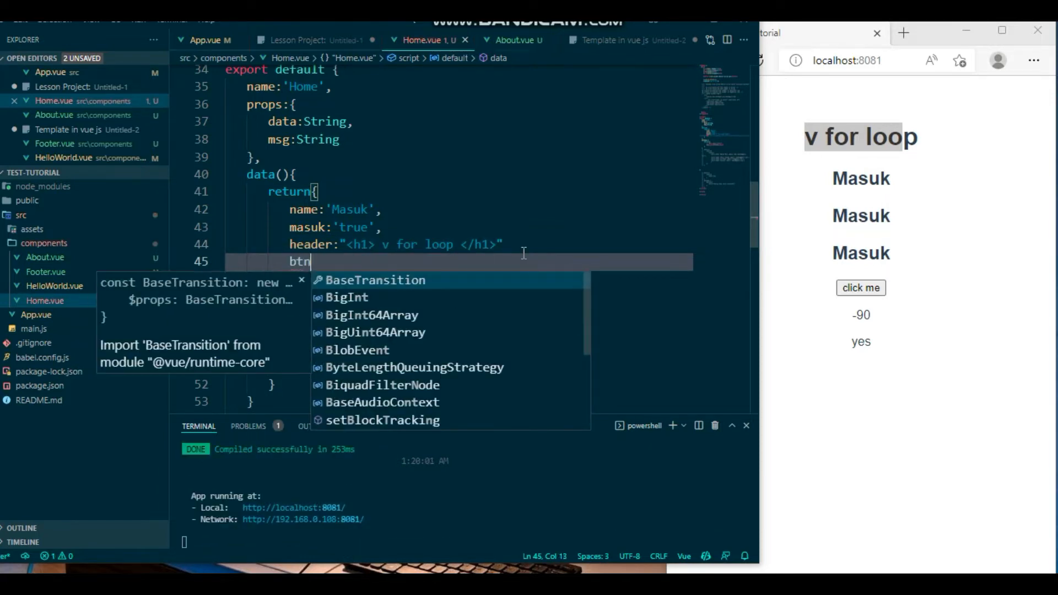
text(Disa)
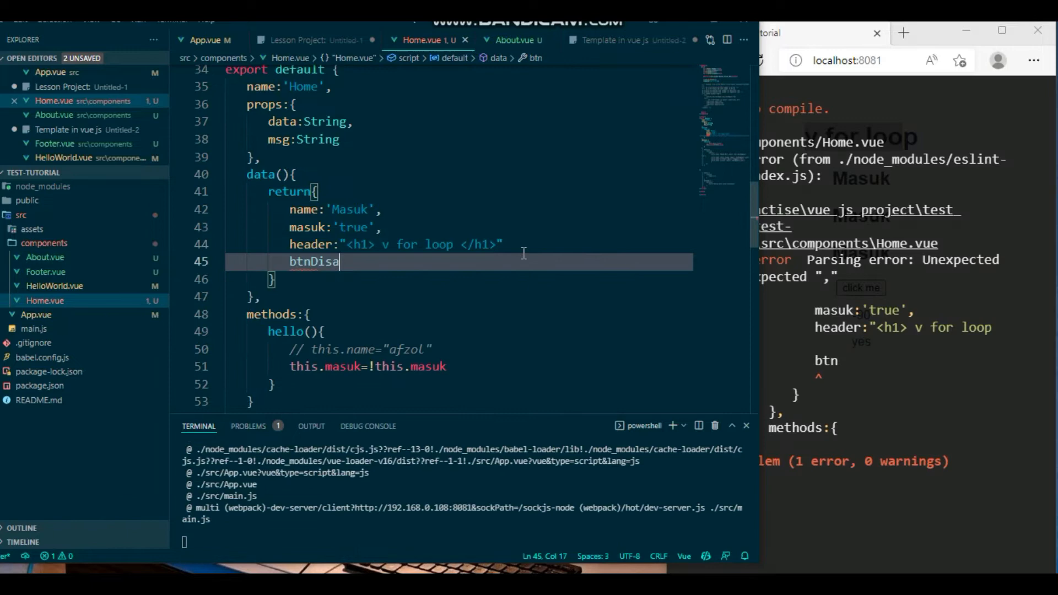
text(ble)
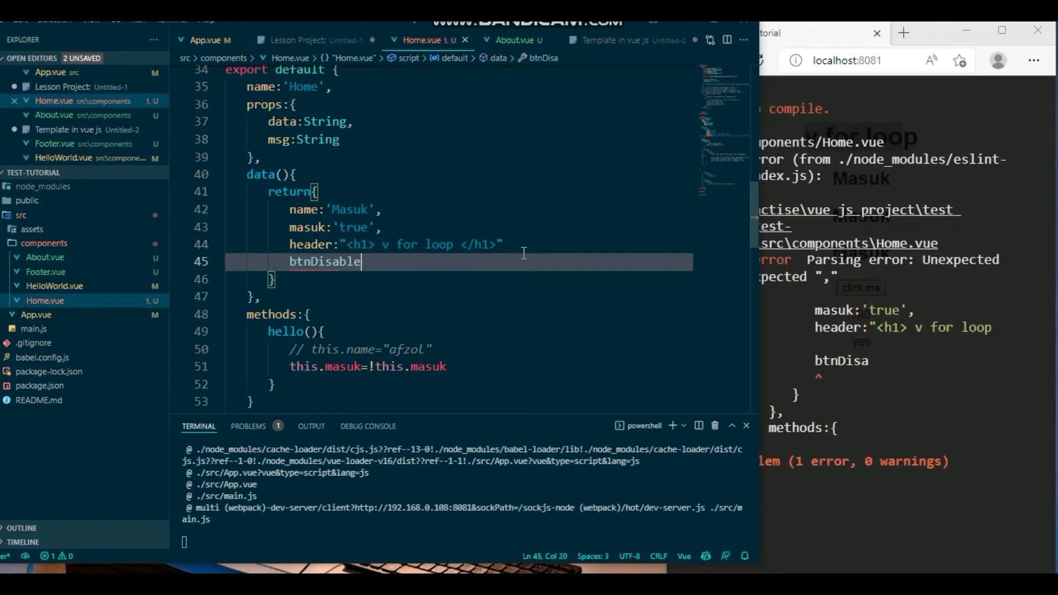
text(:)
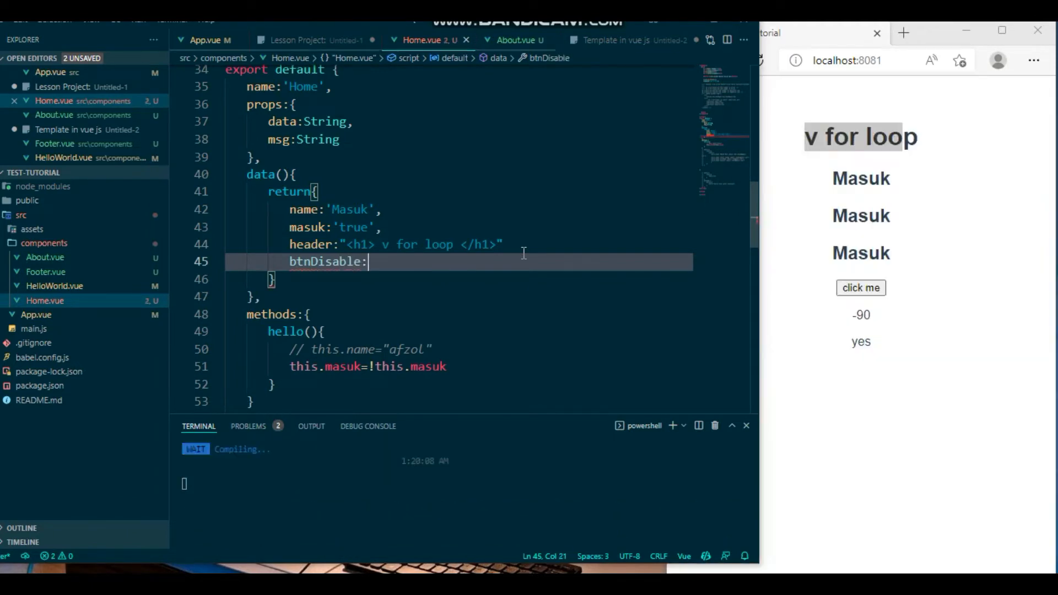
text(true)
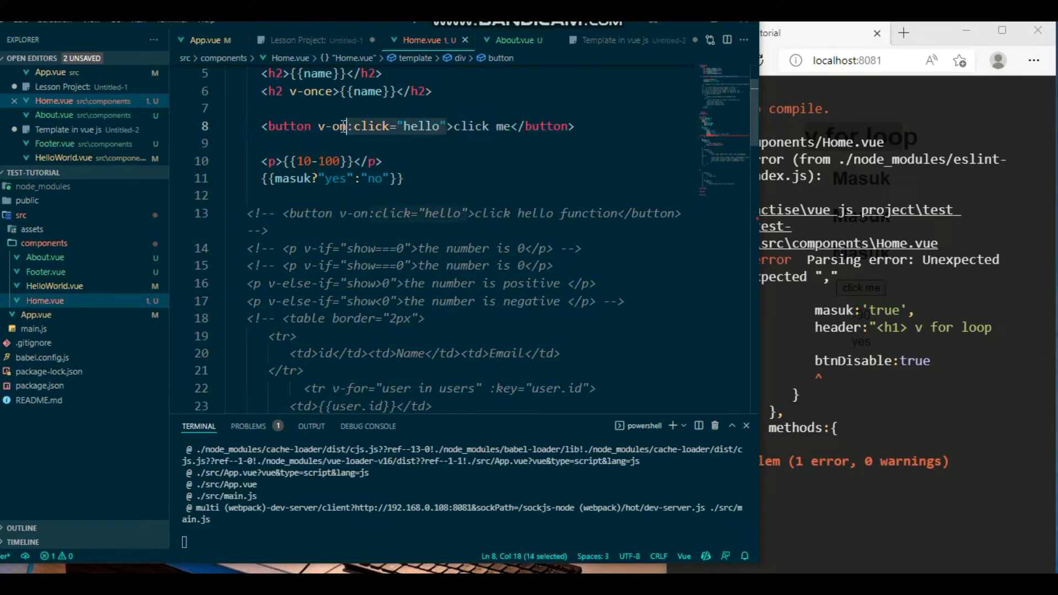
Duplicate the click-me button and delete v-on:click="hello" from the copy.
drag(348, 127, 318, 127)
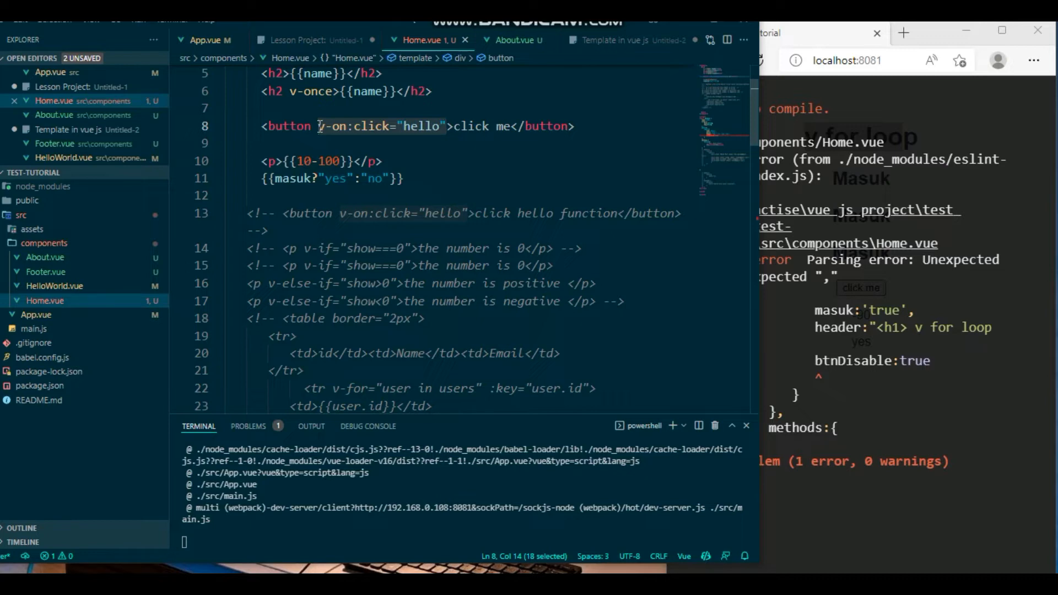
click(631, 126)
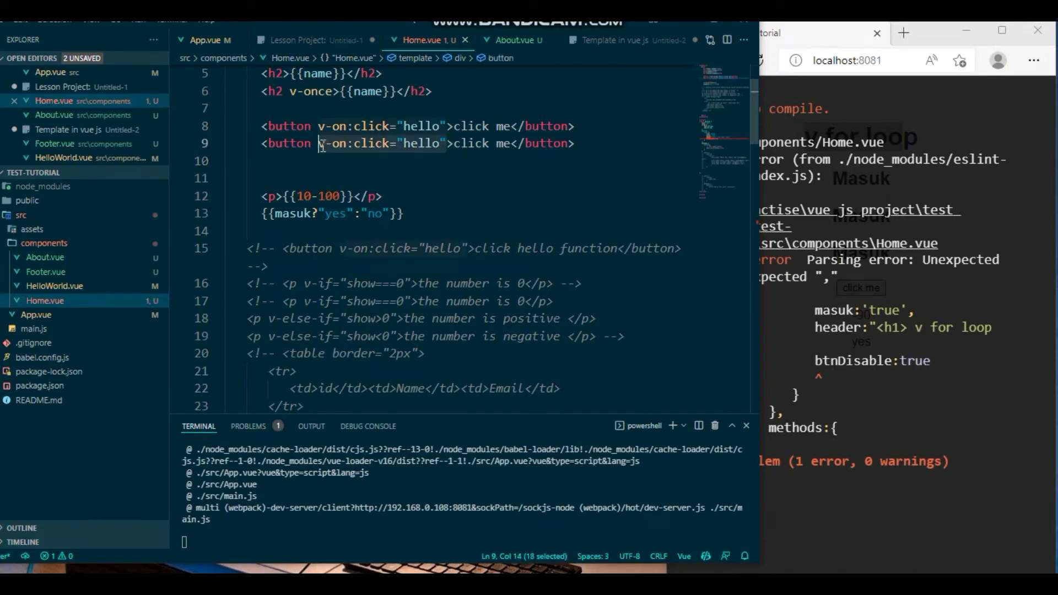
key(Delete)
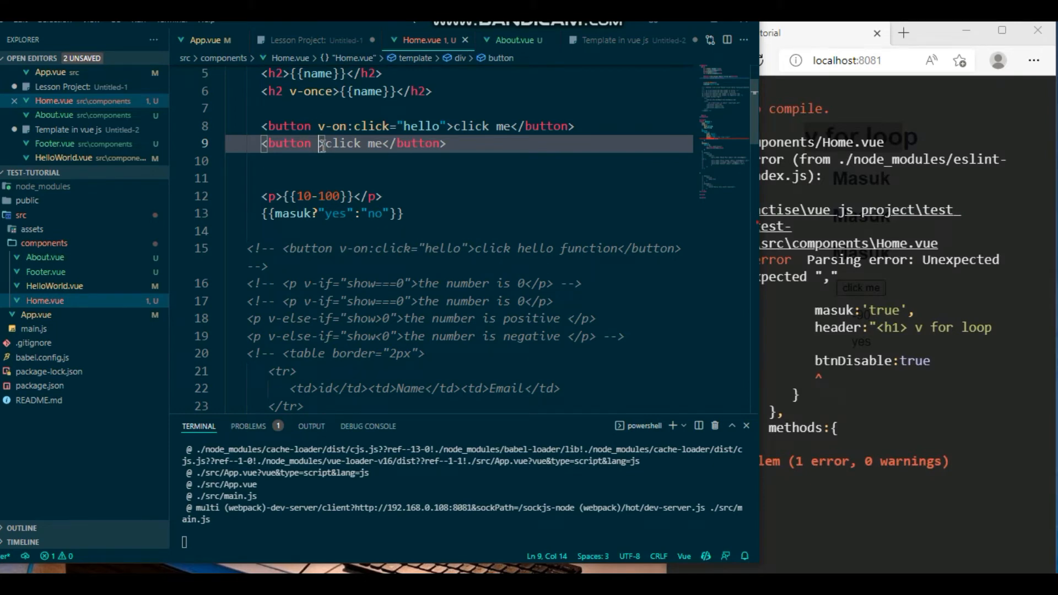
text(v-bind:)
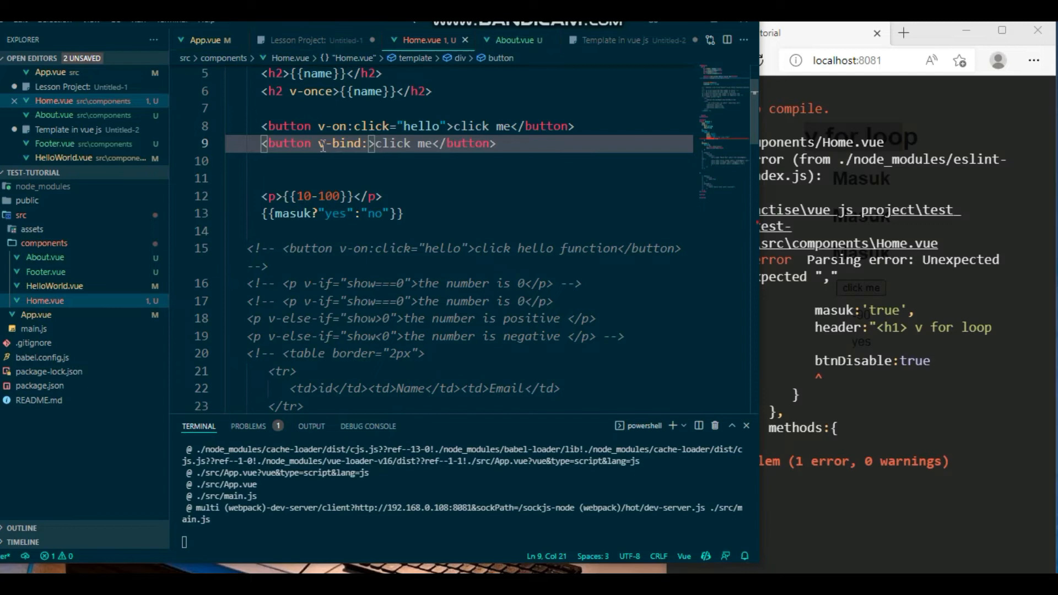
Write v-bind:disabled="btnDisable" on the second click-me button.
text(disab)
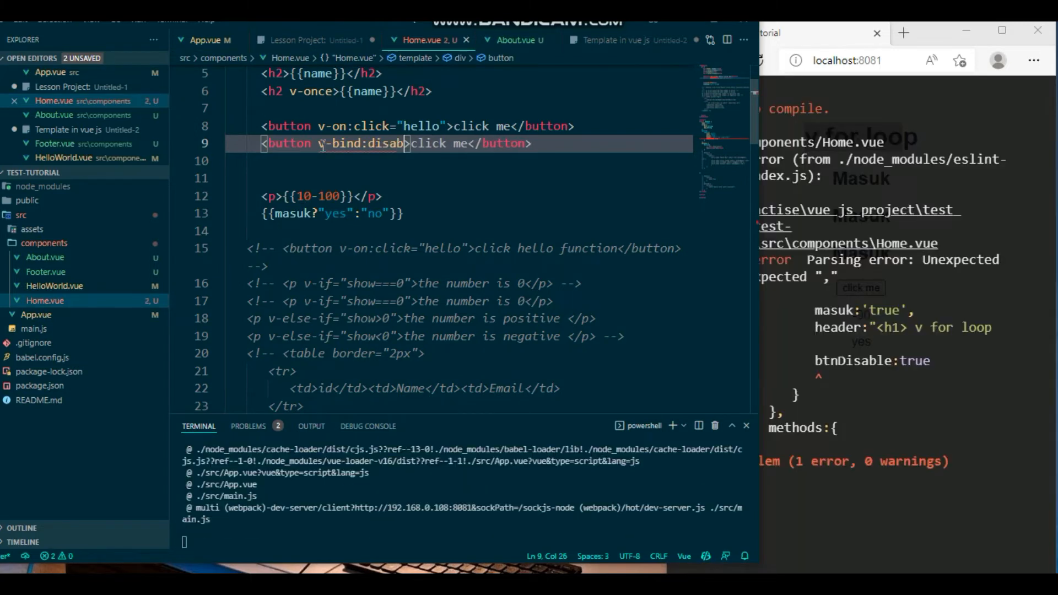
text(le)
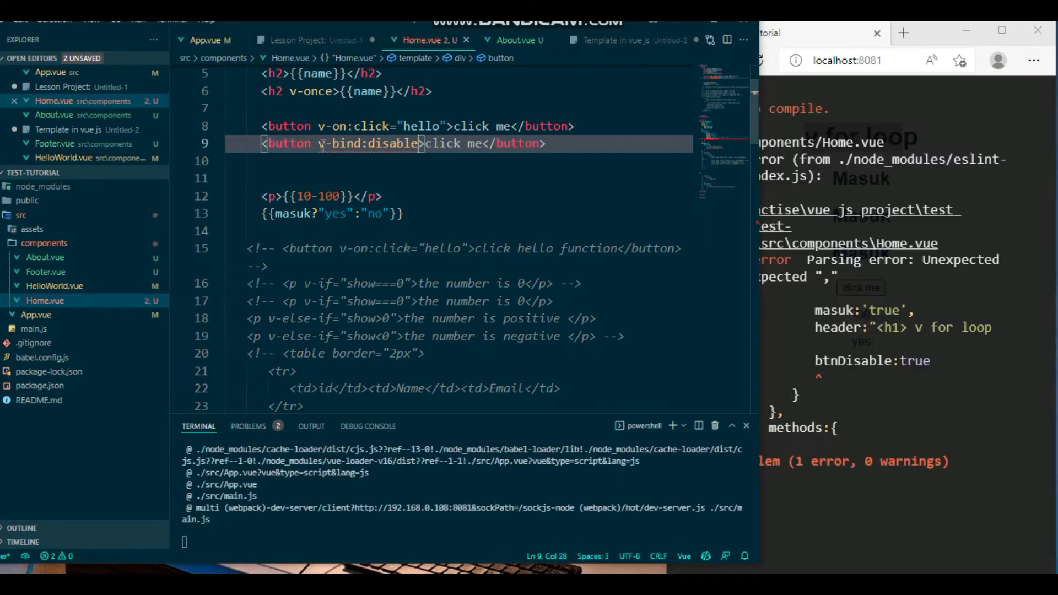
text(d=")
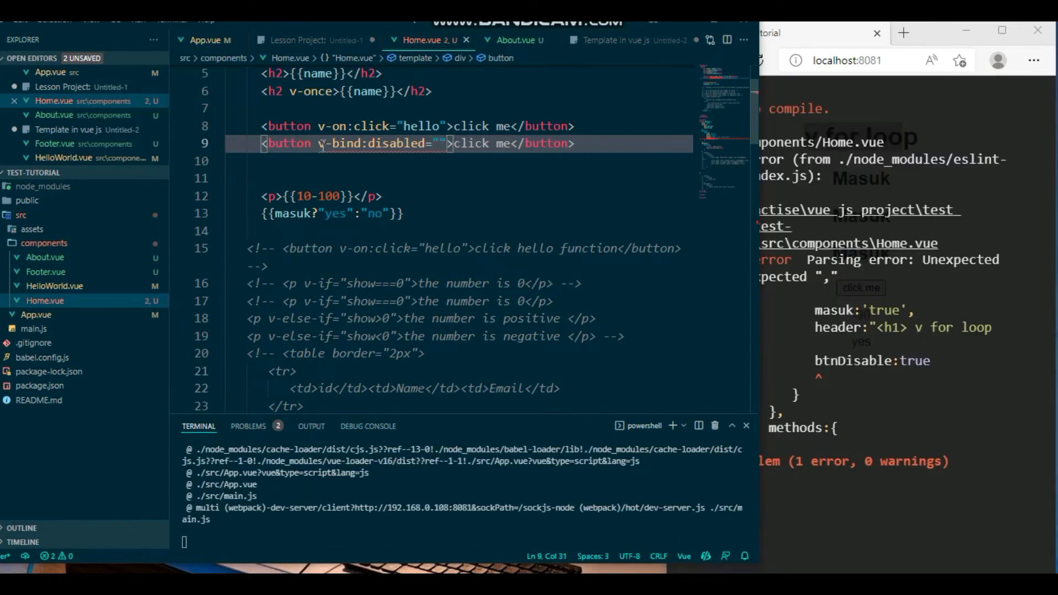
text(btnDisable)
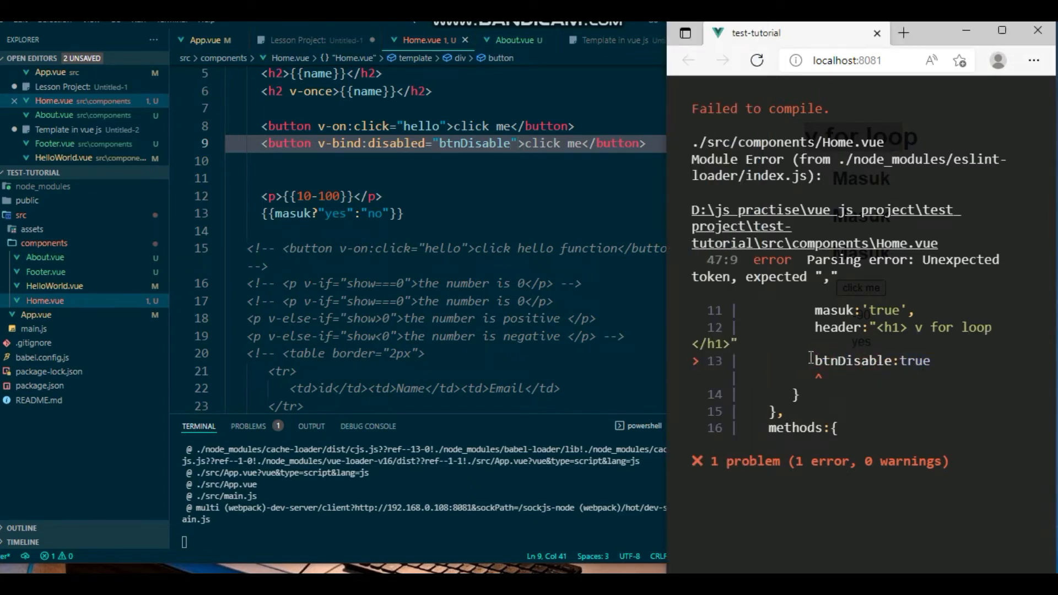
click(448, 283)
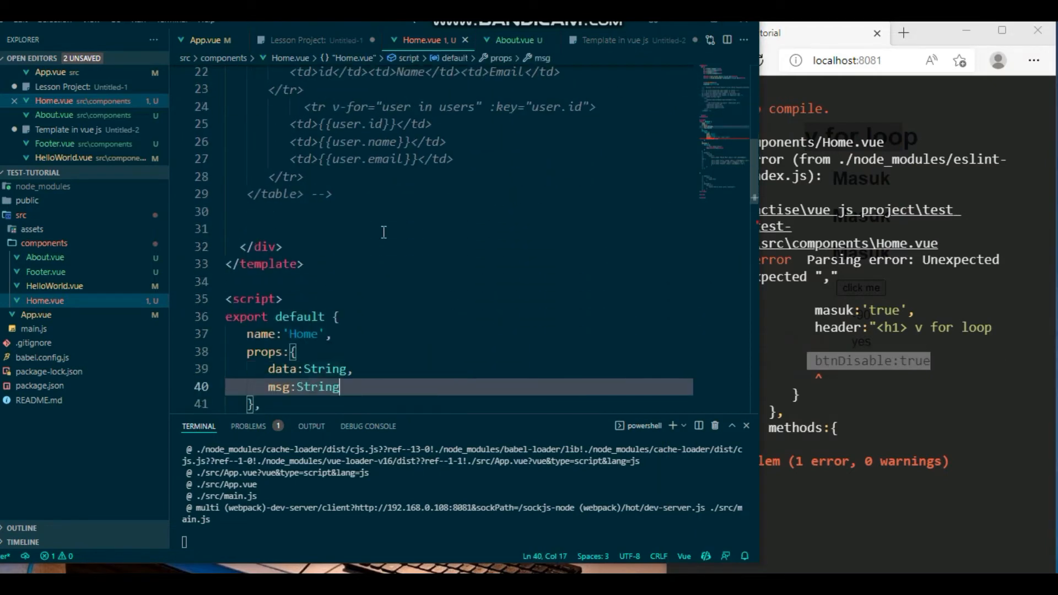
scroll(down, 3)
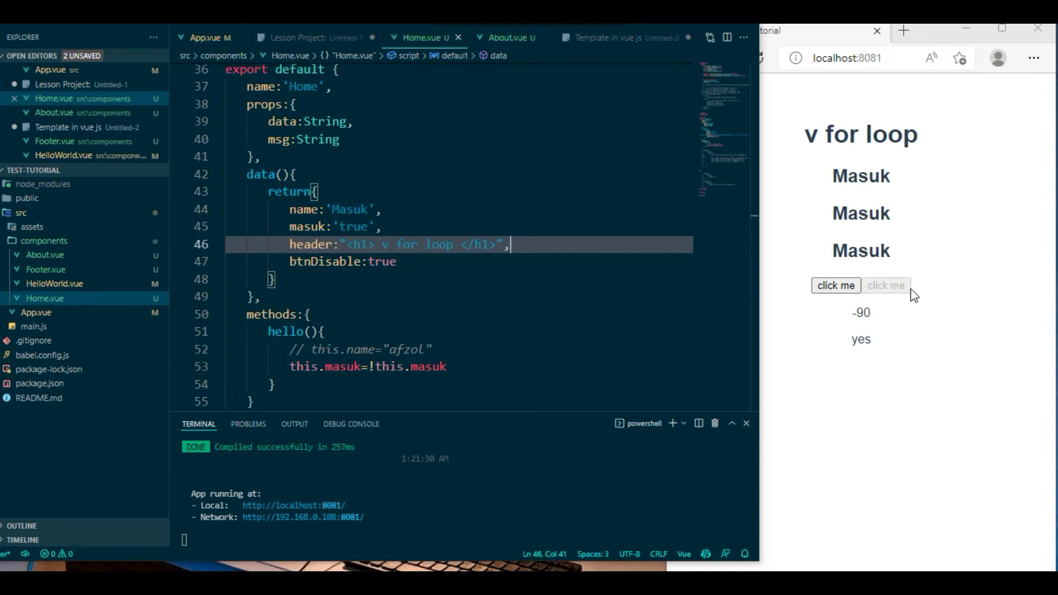
mouse_move(904, 290)
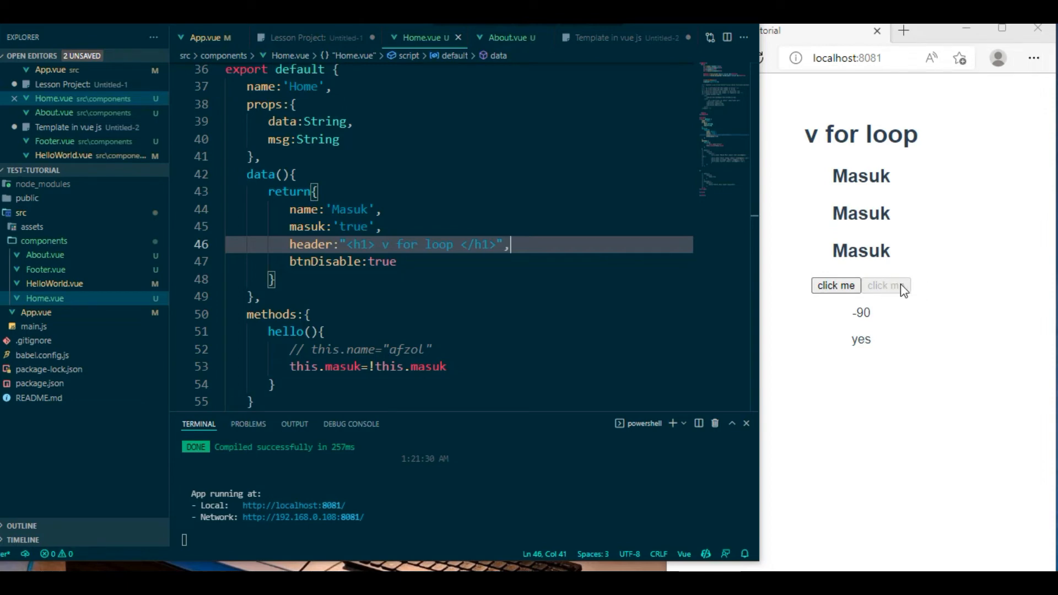
mouse_move(794, 288)
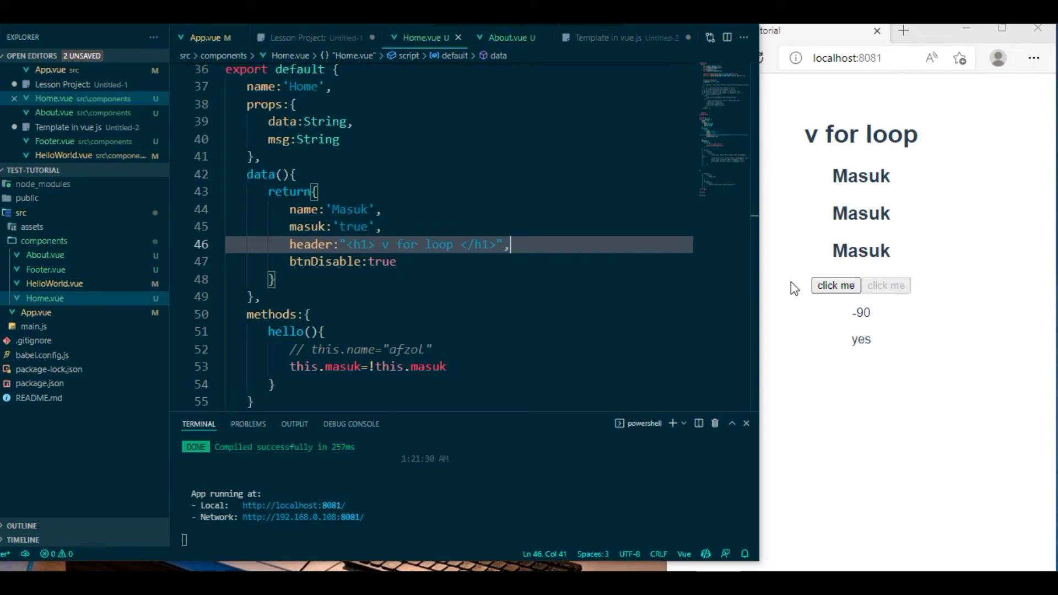
mouse_move(756, 213)
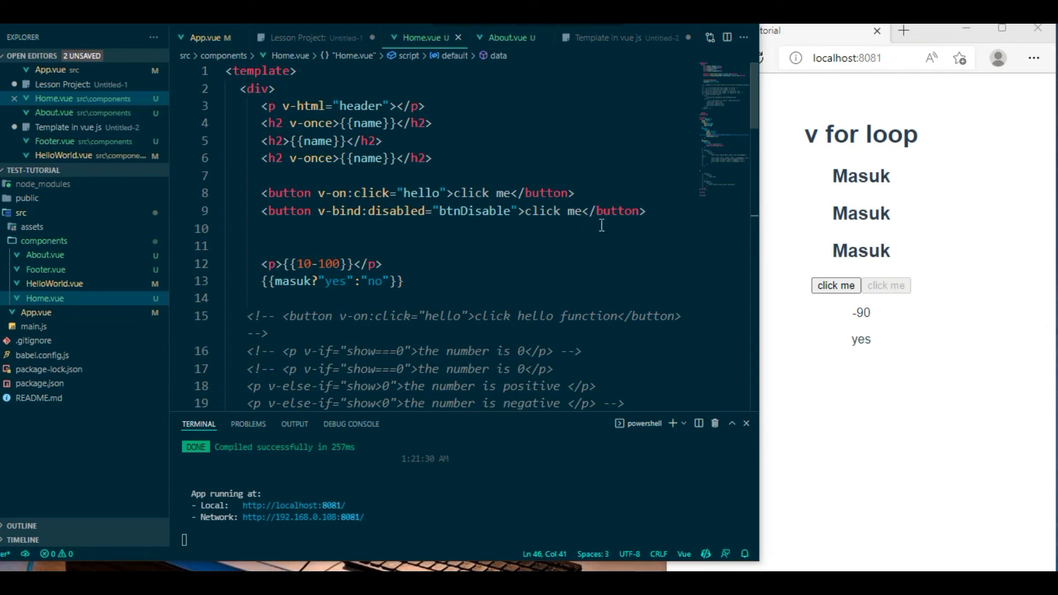
mouse_move(595, 228)
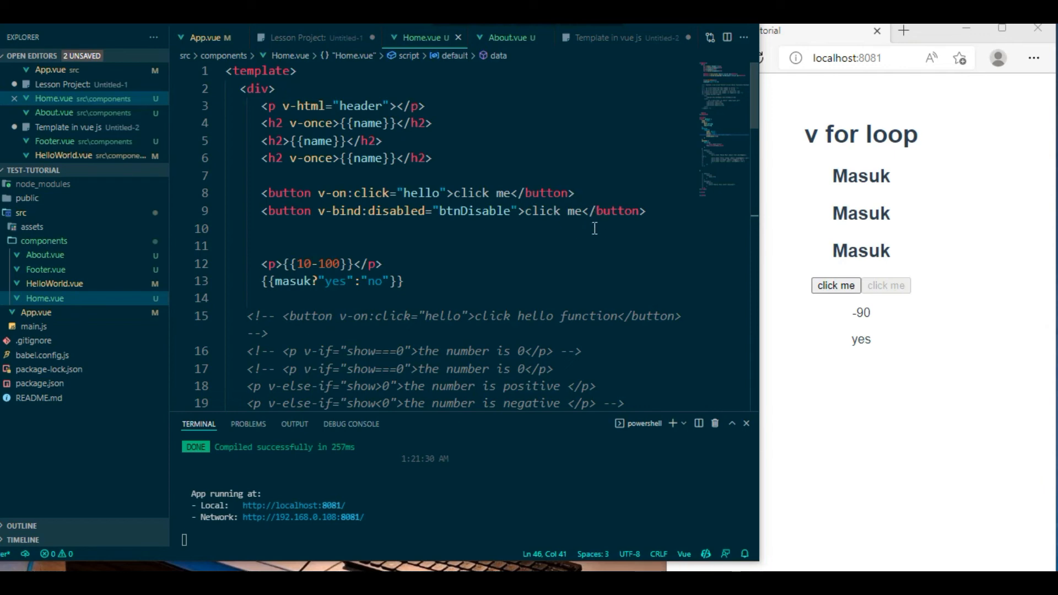